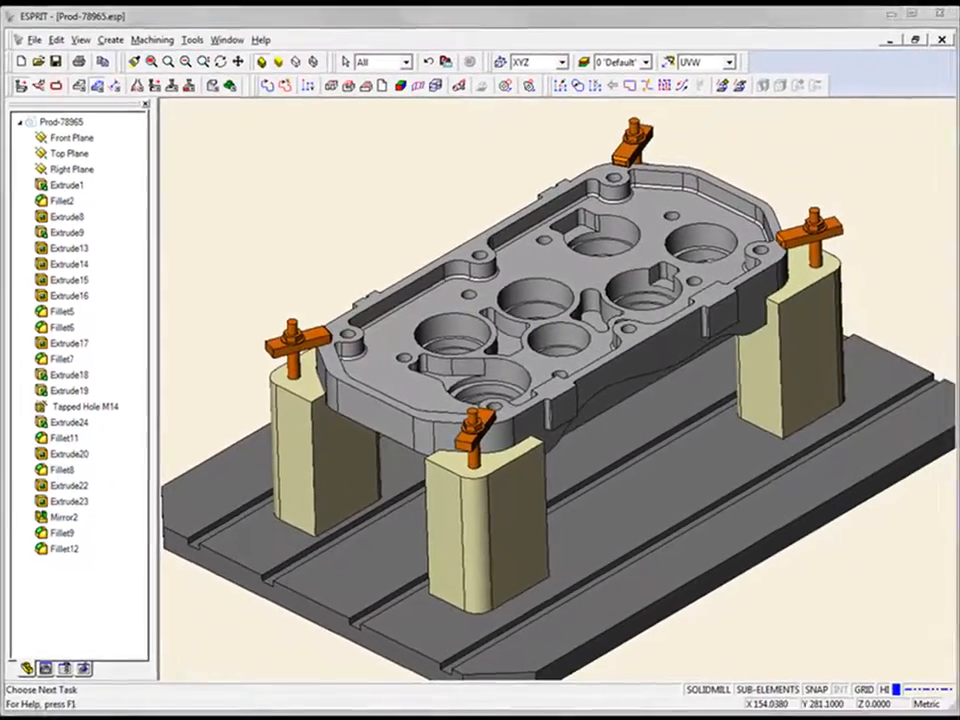
Select Tapped Hole M14 in the CAD Feature tree to show its M14x2.0 cosmetic-thread properties.
{"action": "left_click", "coordinate": [84, 406]}
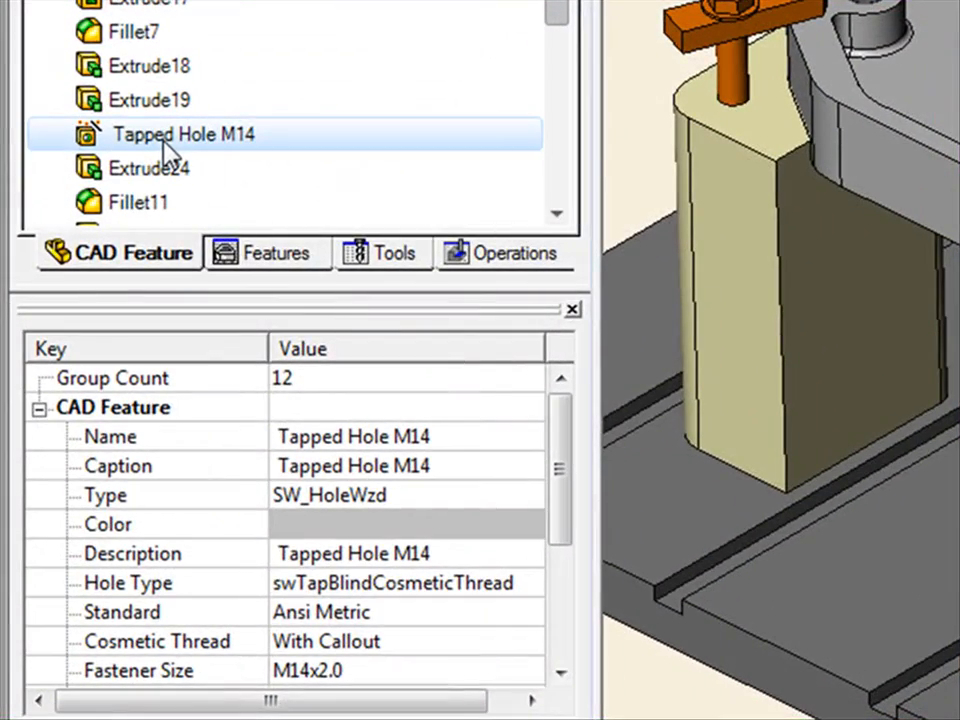
{"action": "left_click", "coordinate": [138, 670]}
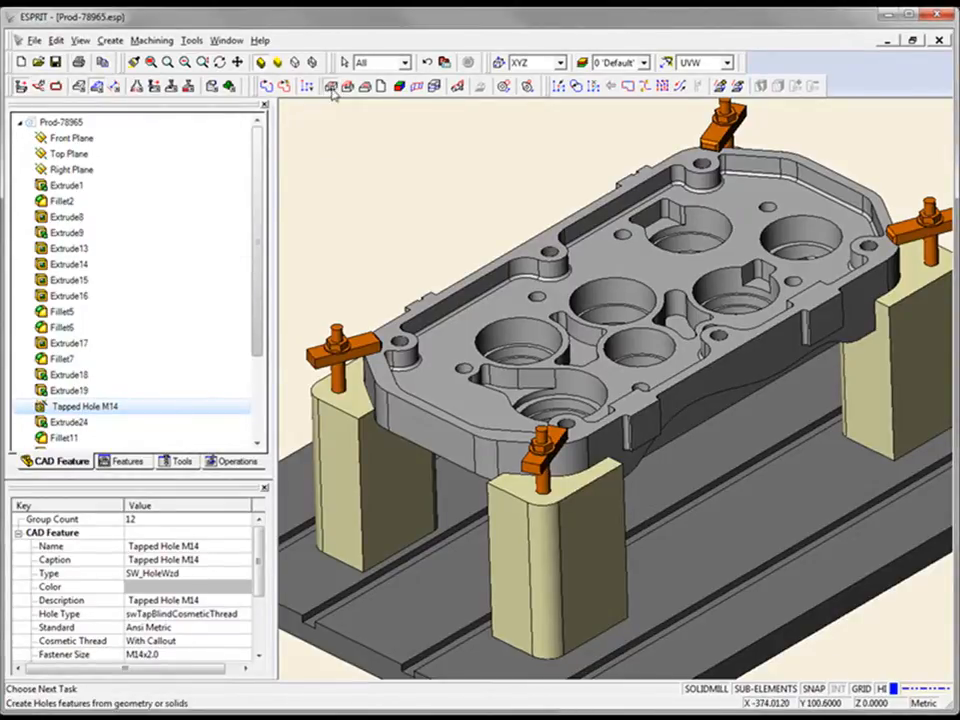
Recognize hole and pocket features from the solid, yielding pockets, boundaries and Tapped Hole M14.
{"action": "left_click", "coordinate": [126, 460]}
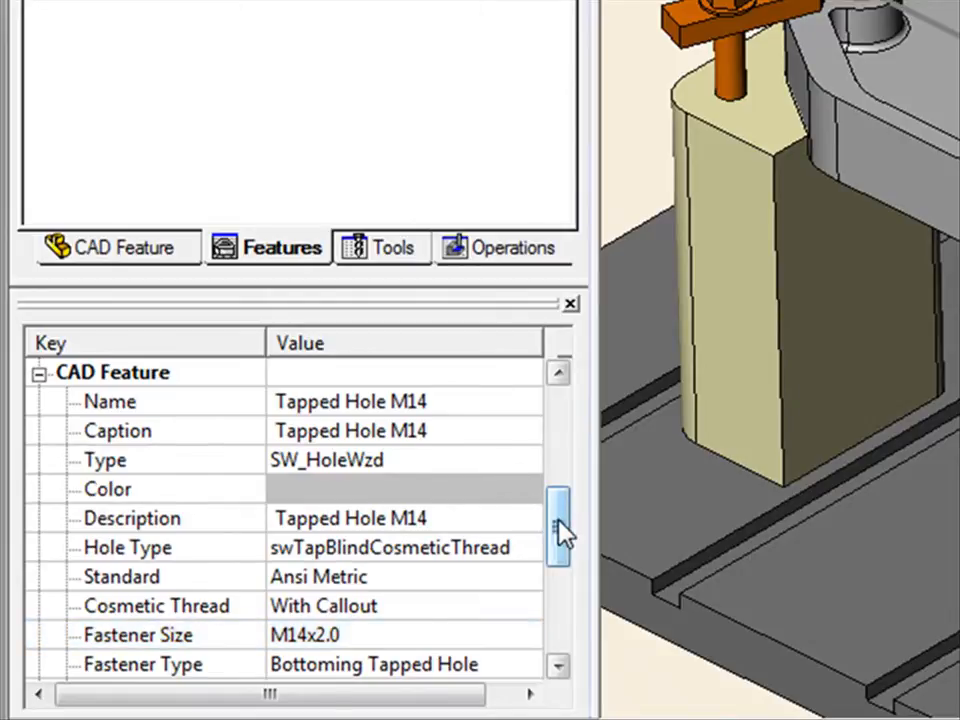
{"action": "scroll", "scroll_direction": "down", "scroll_amount": 3}
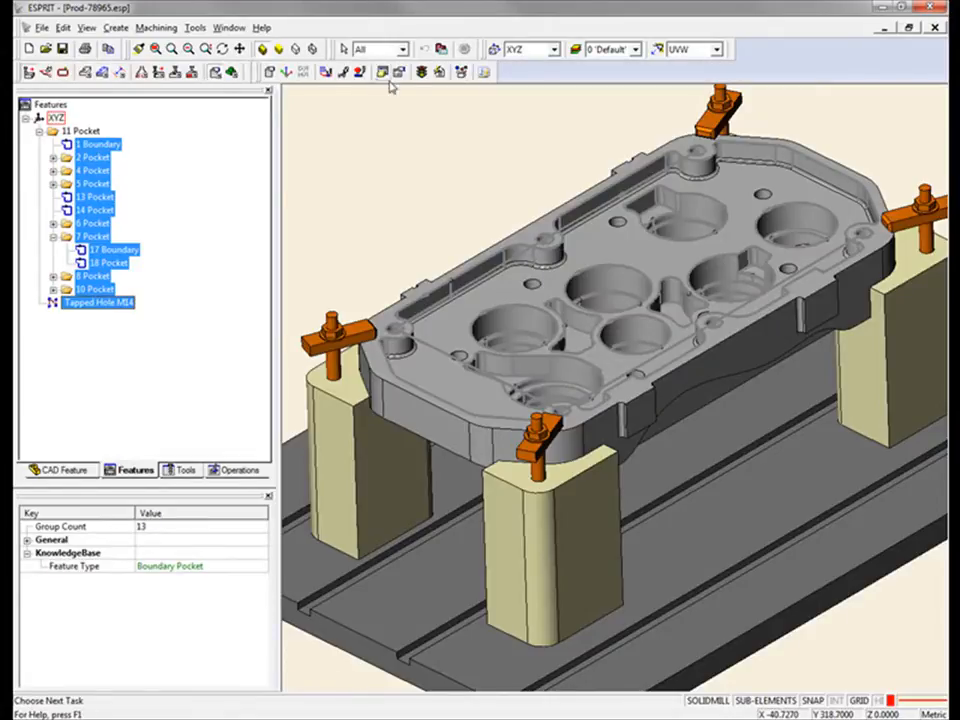
Apply the KnowledgeBase processes to all features, creating pocket rough and wall-finish operations.
{"action": "left_click", "coordinate": [460, 72]}
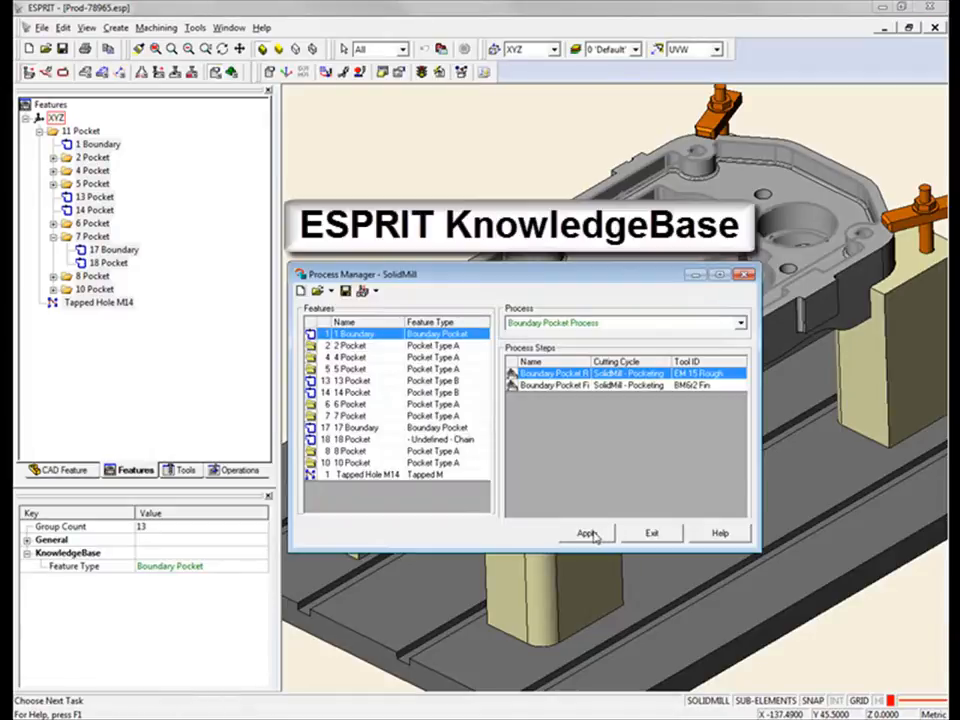
{"action": "left_click", "coordinate": [588, 532]}
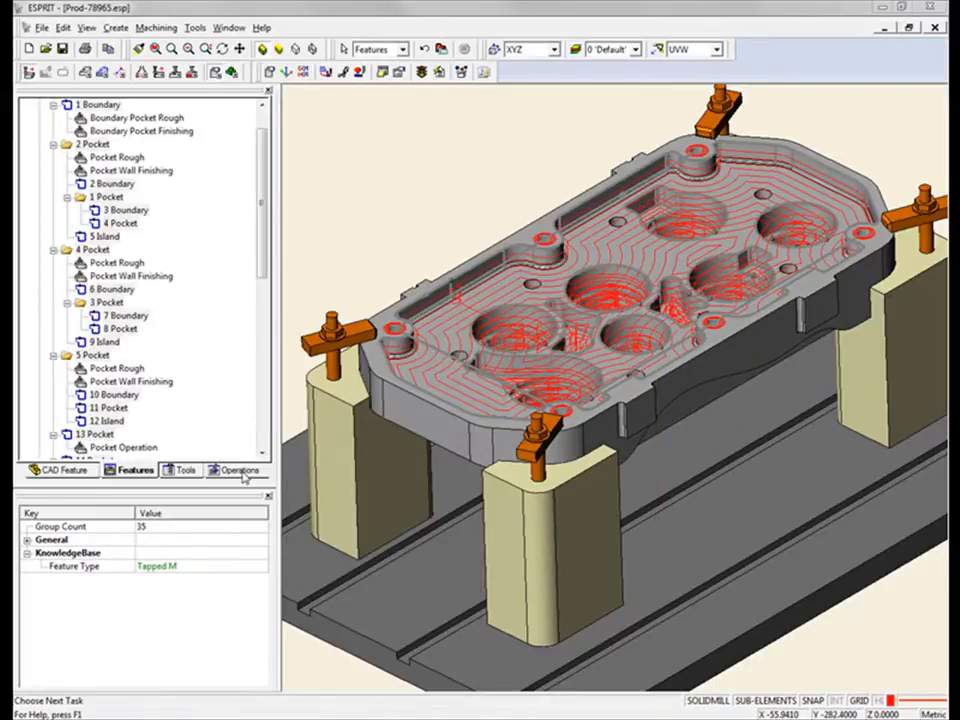
Show the Operations list with the generated machining operations and tools.
{"action": "left_click", "coordinate": [238, 470]}
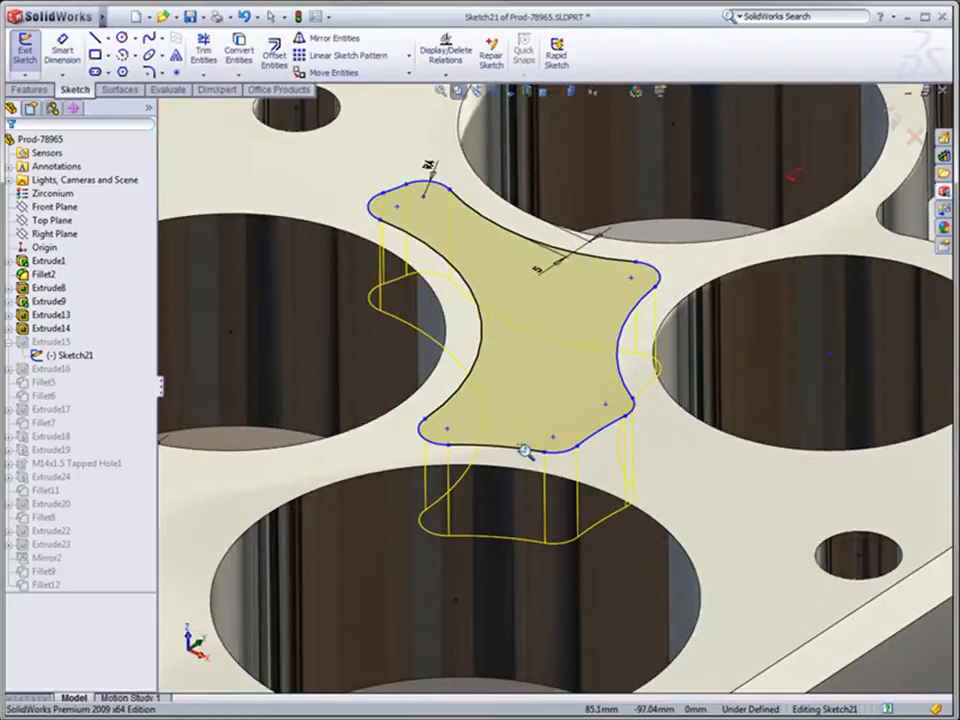
Adjust Sketch21's lobed island outline and exit the sketch to rebuild the part.
{"action": "left_click", "coordinate": [360, 180]}
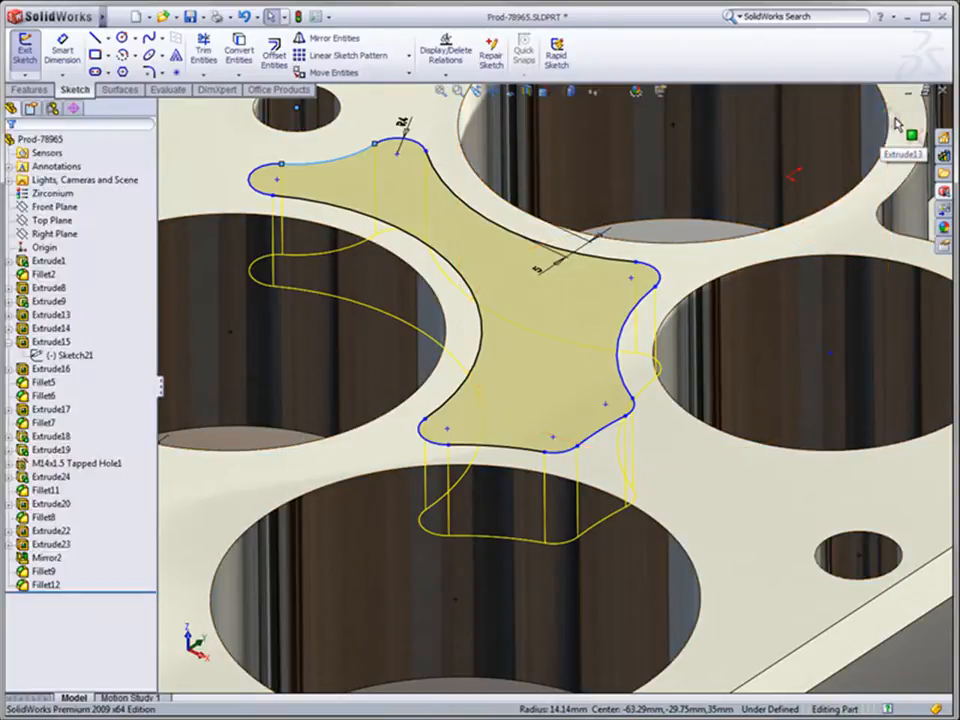
{"action": "left_click", "coordinate": [28, 90]}
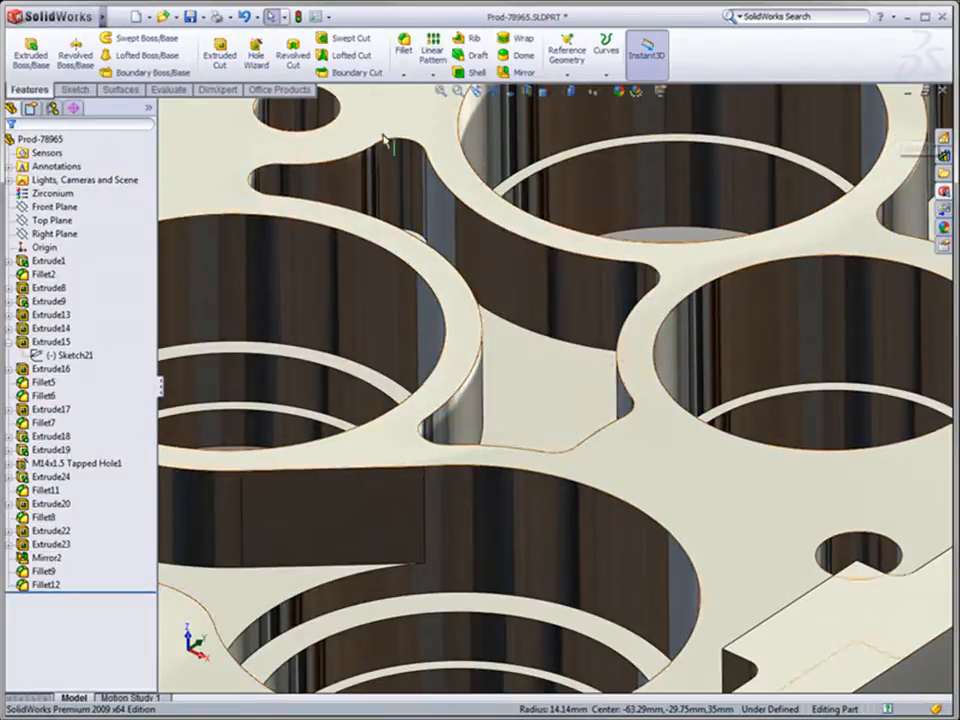
{"action": "left_click", "coordinate": [188, 16]}
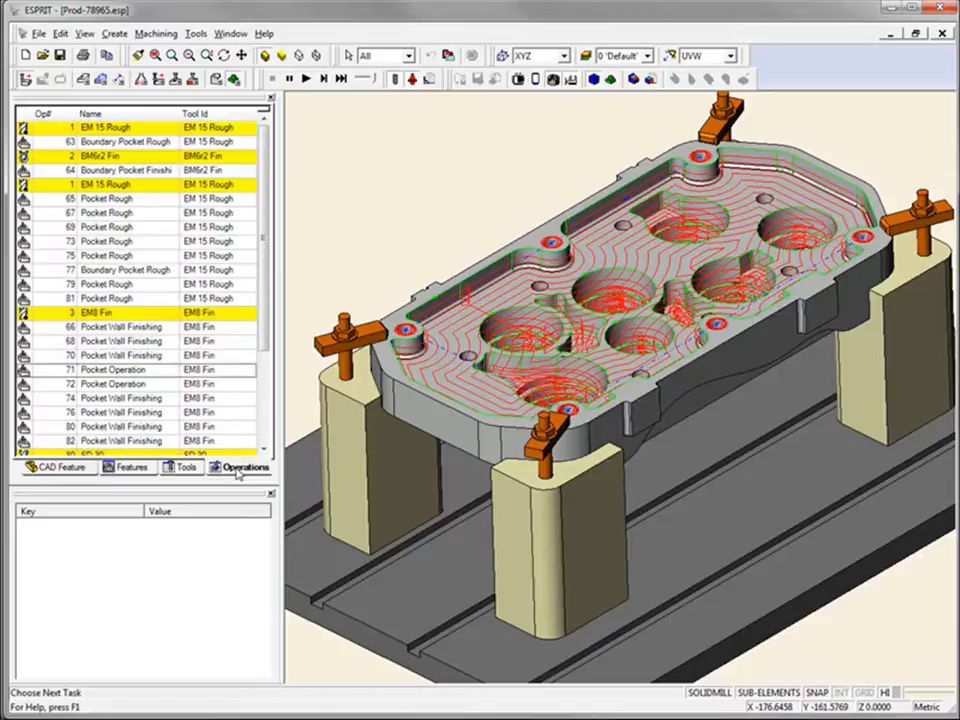
Simulate the Pocket Operation, showing the cutter removing stock from the cylinder head.
{"action": "left_click", "coordinate": [116, 368]}
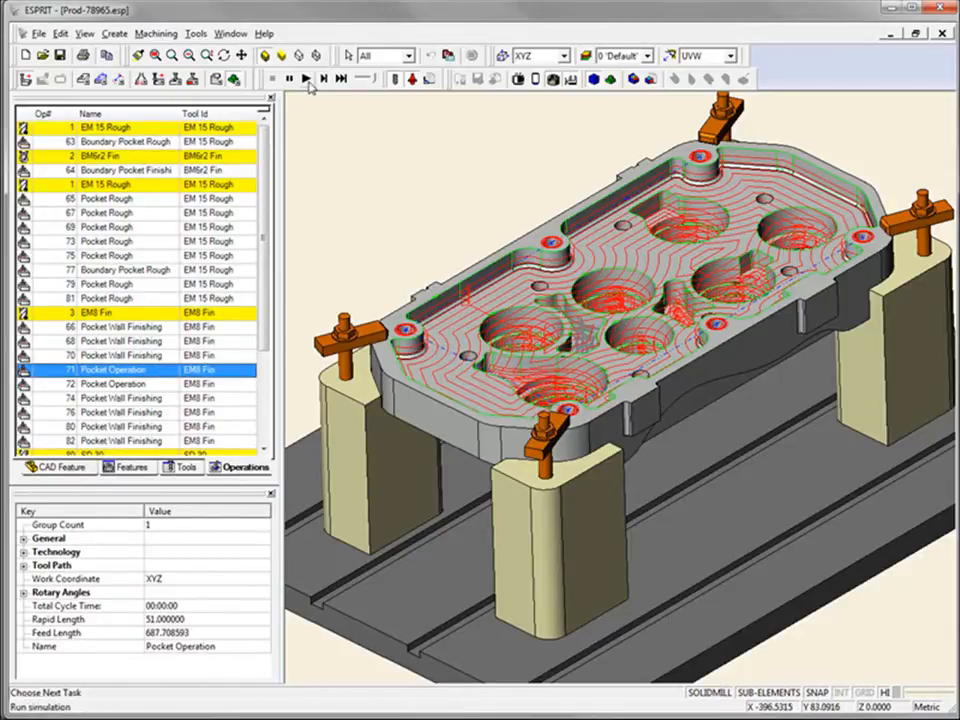
{"action": "left_click", "coordinate": [304, 80]}
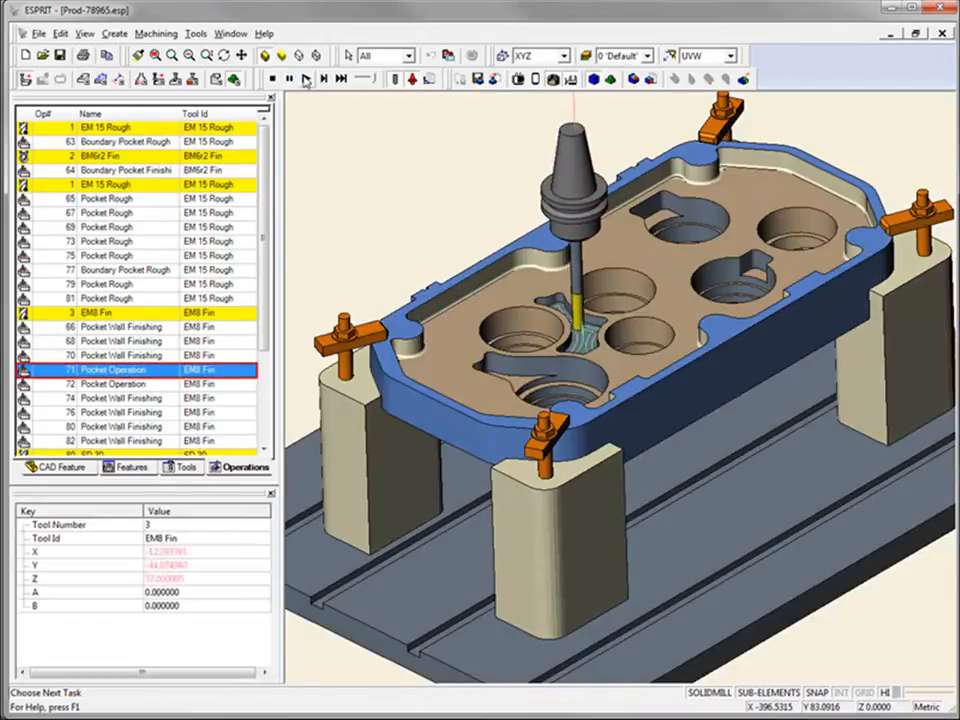